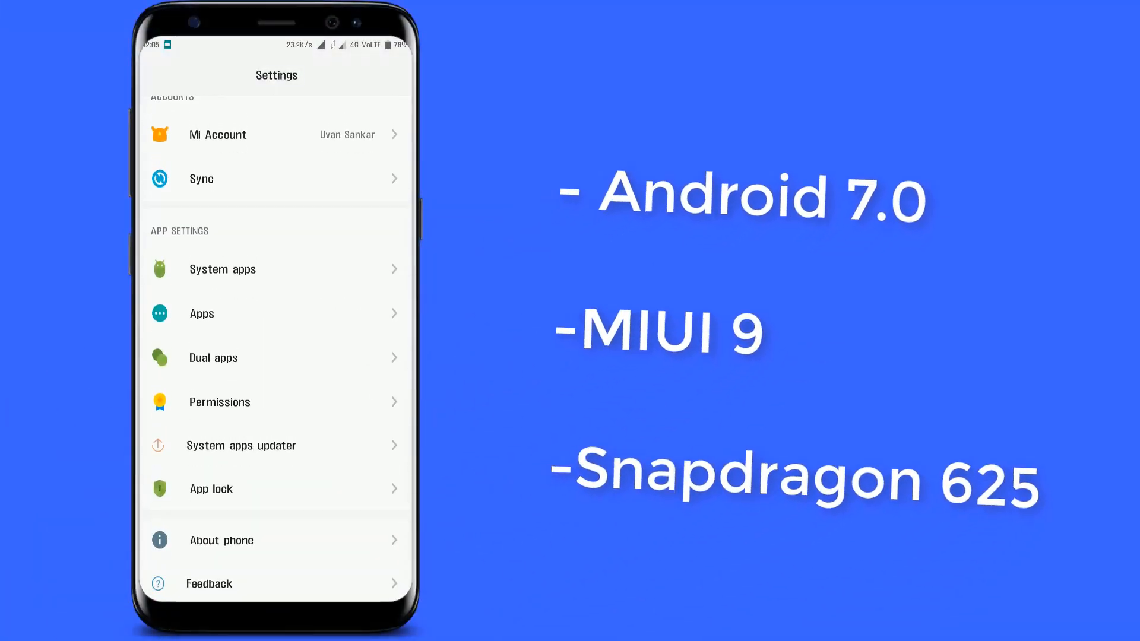
Step: Open About phone showing the Redmi Note 4's Android 7.0, MIUI 9 and hardware details
left_click(221, 539)
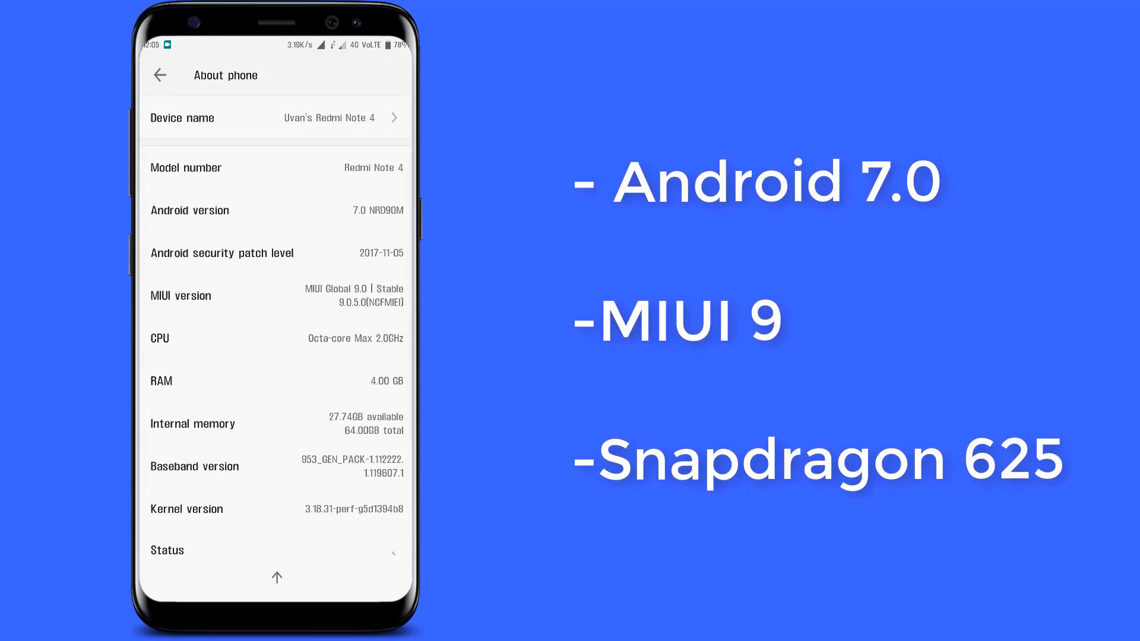
Step: Tap MIUI version repeatedly until the 'You are now a developer!' toast appears
left_click(274, 296)
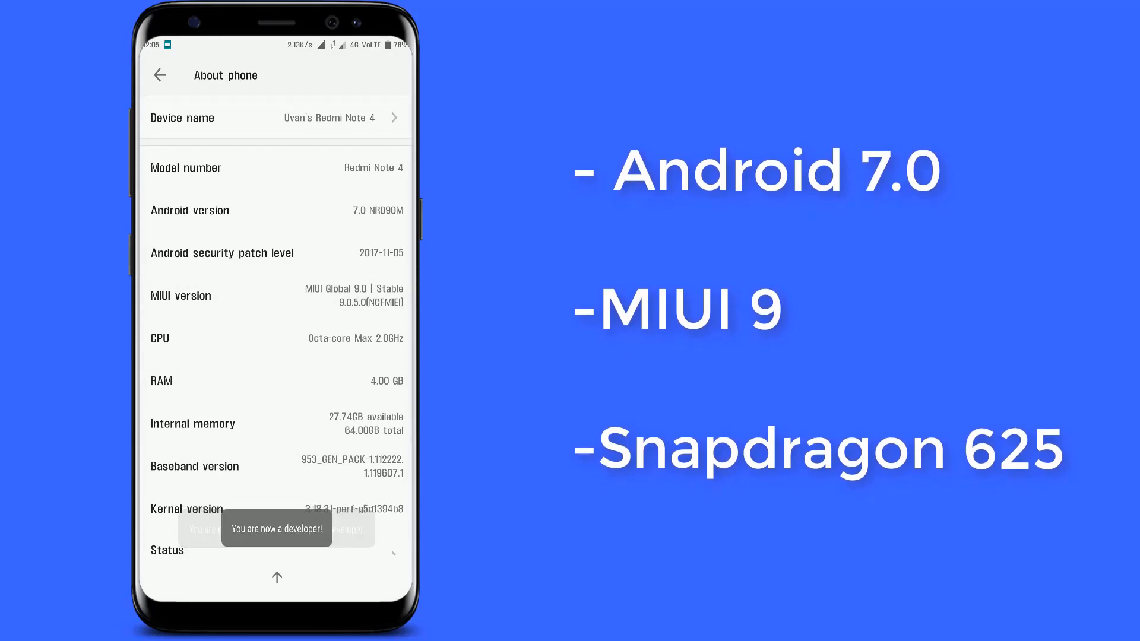